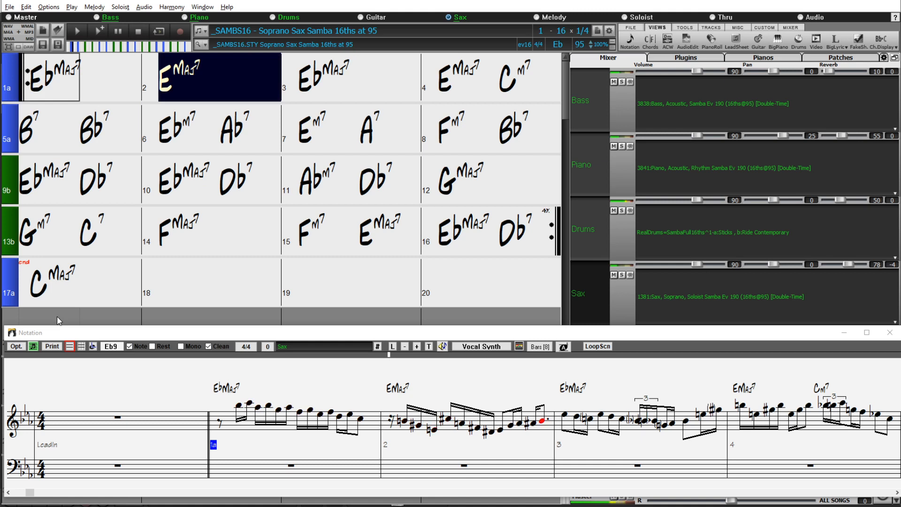
Load the Swampy Blues Bgrass101 demo and maximize the Fiddle notation window
click(350, 78)
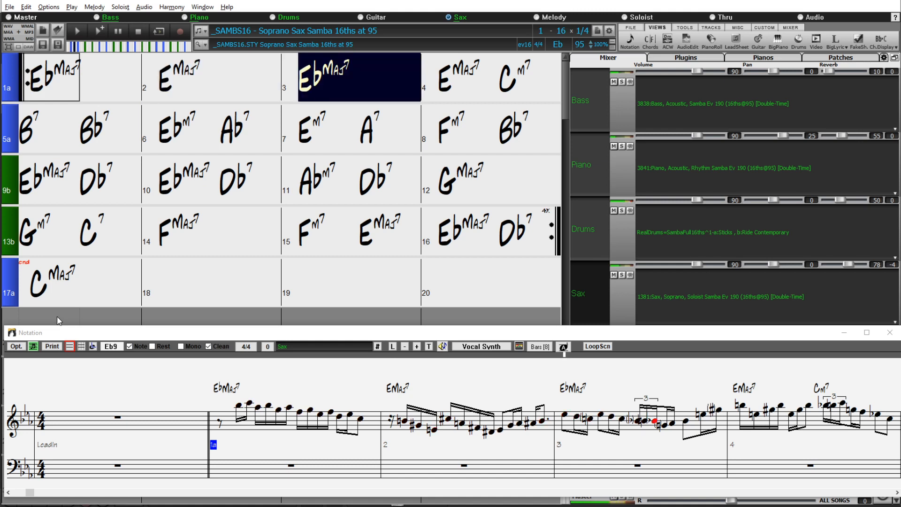
click(491, 78)
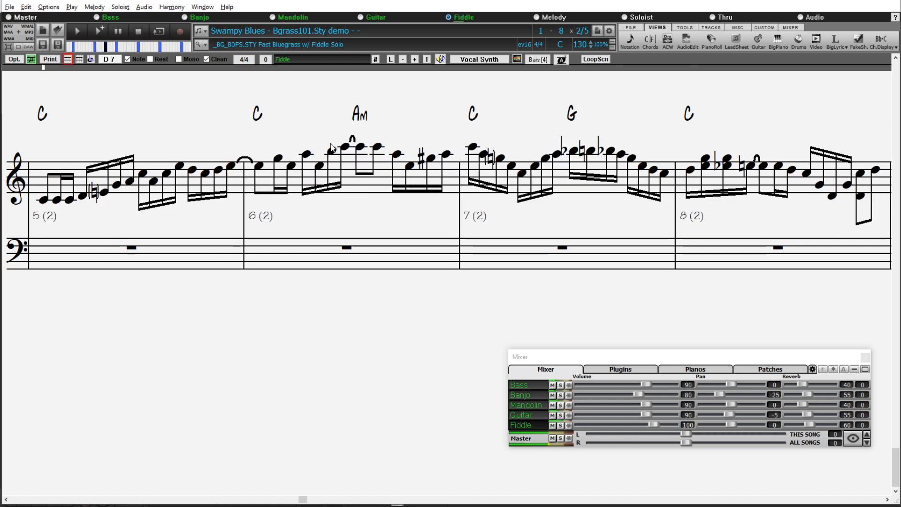
Switch the fiddle notation to CutTime 2/2 with split barlines, then return to the chord sheet
click(319, 166)
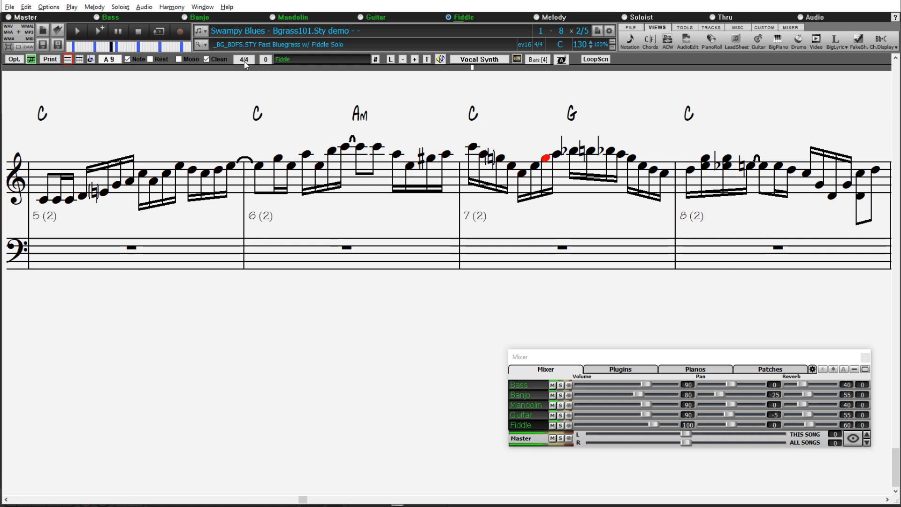
click(244, 59)
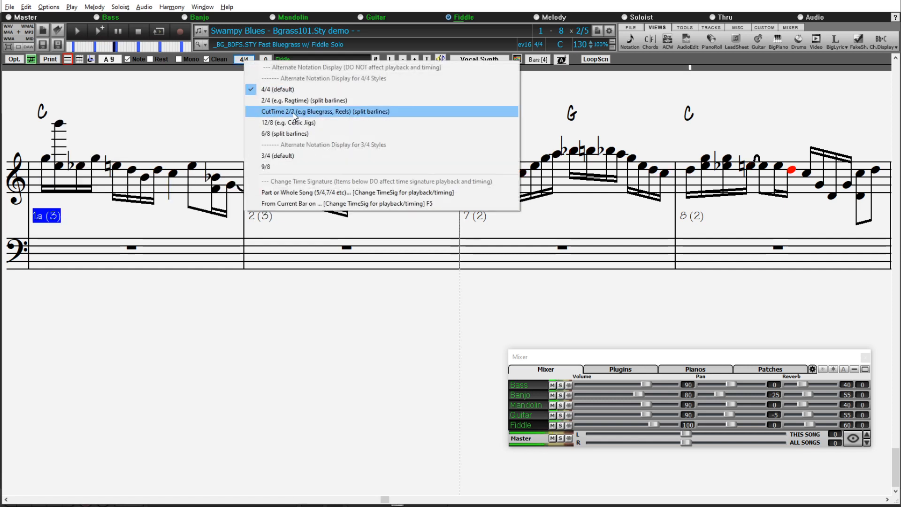
click(325, 111)
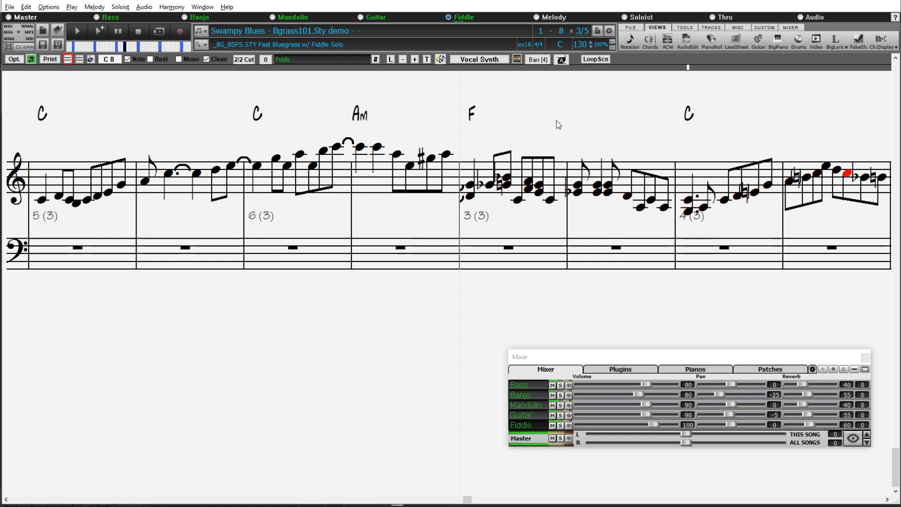
click(650, 39)
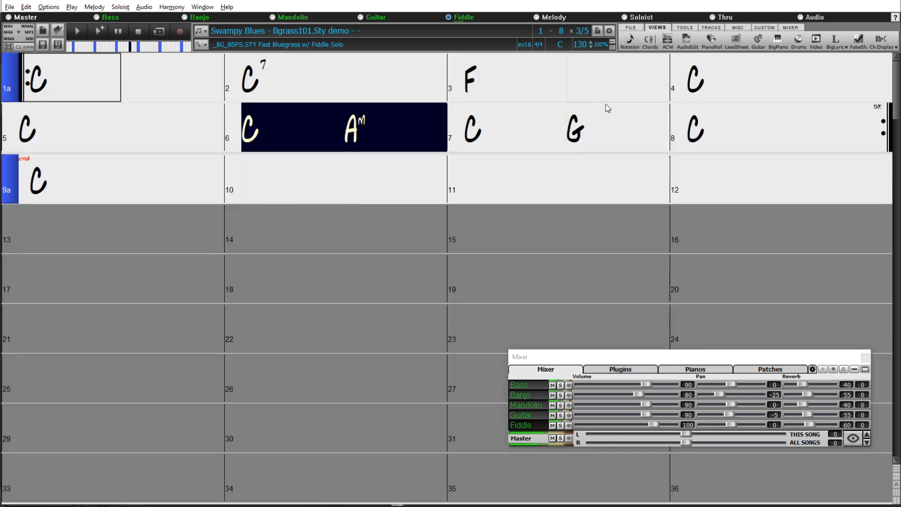
Load the _BGBDFS8 Fast BG 8ths-260 w Fiddle Solo song and show its Fiddle notation
click(782, 128)
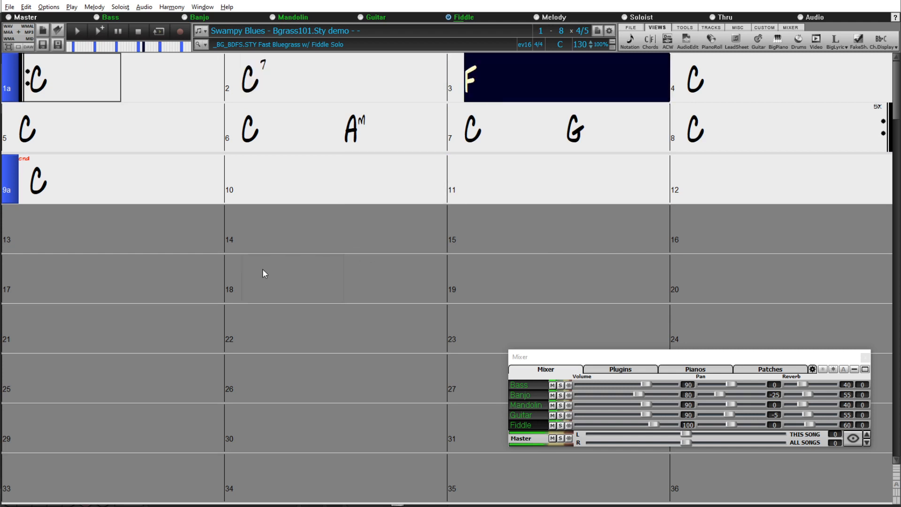
click(629, 40)
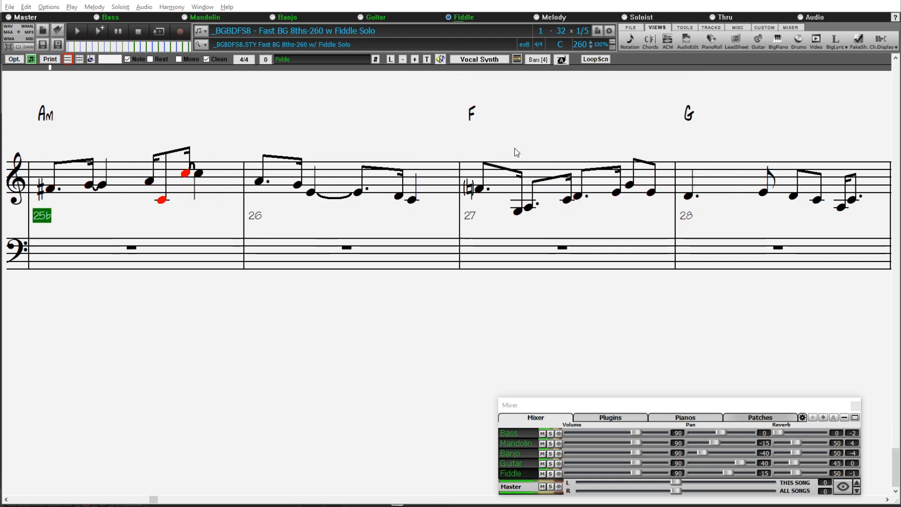
Load the Bluegrass RealTracks Demo, _BLUGRA8 and _CLTREEL Celtic Reel Trio, then show the Guitar fretboard
click(650, 39)
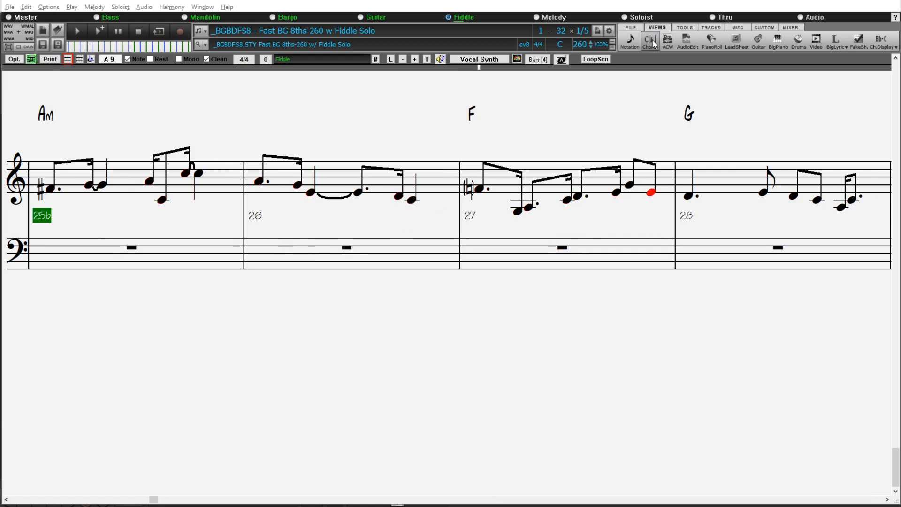
click(650, 41)
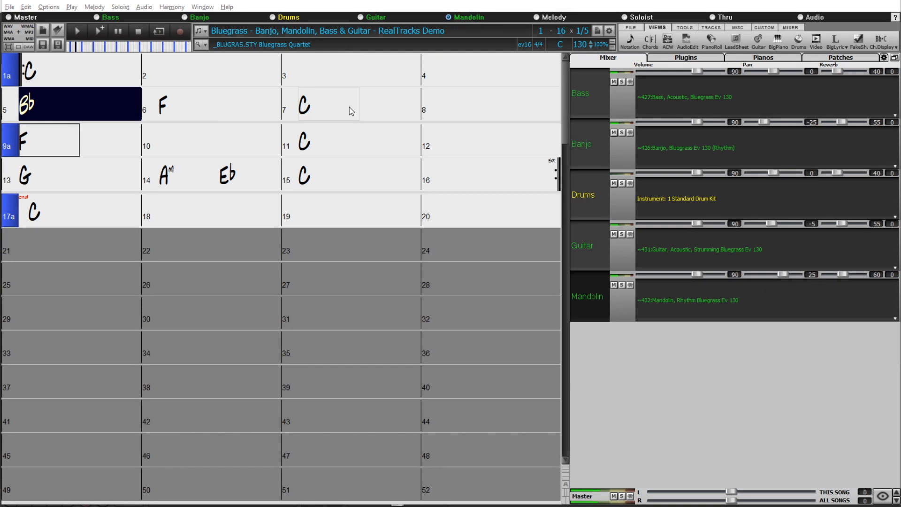
click(218, 104)
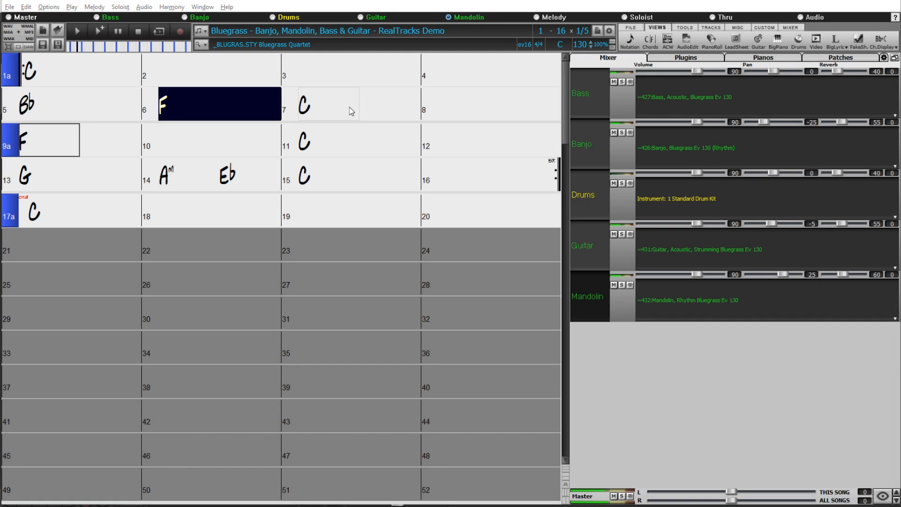
click(325, 104)
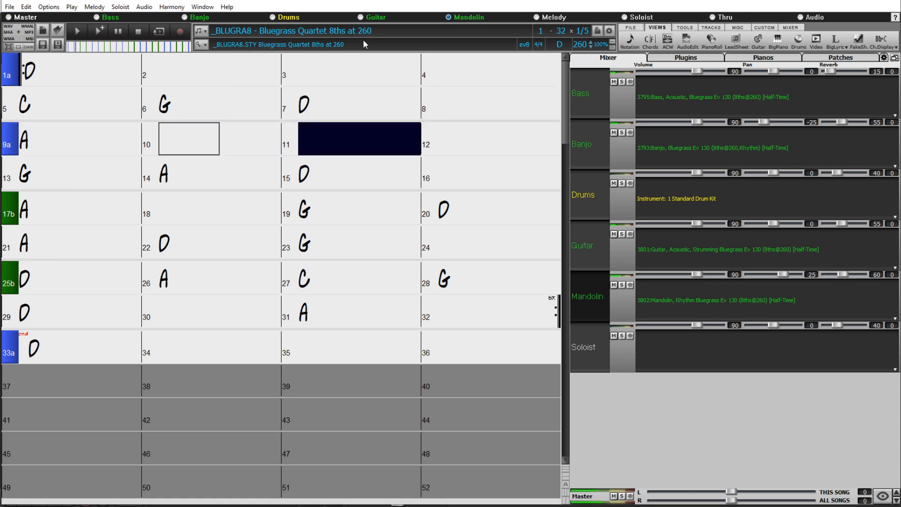
click(49, 173)
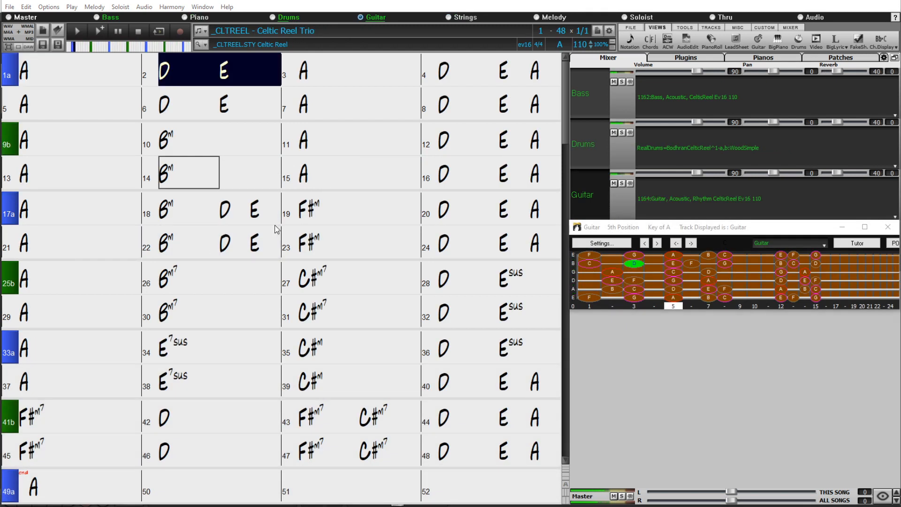
Load _CLTREE8 and the Country Nylon Train demo songs in turn
click(304, 70)
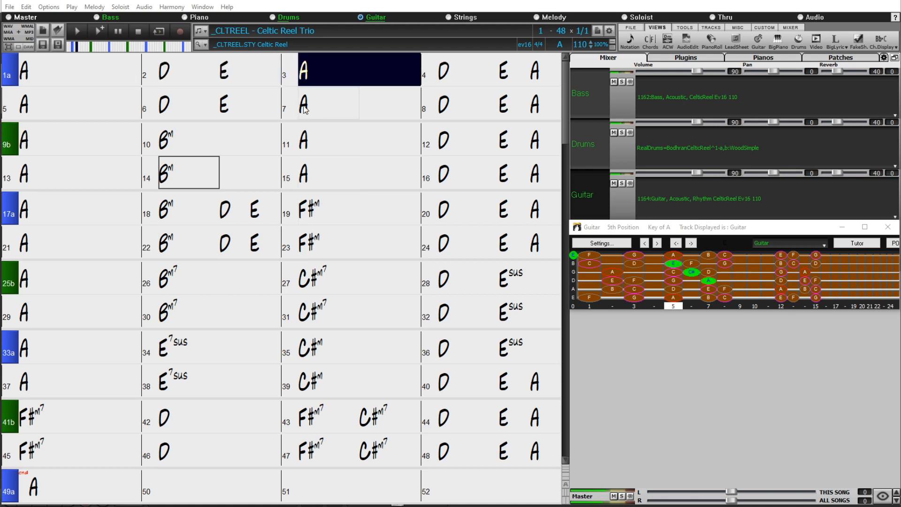
click(466, 70)
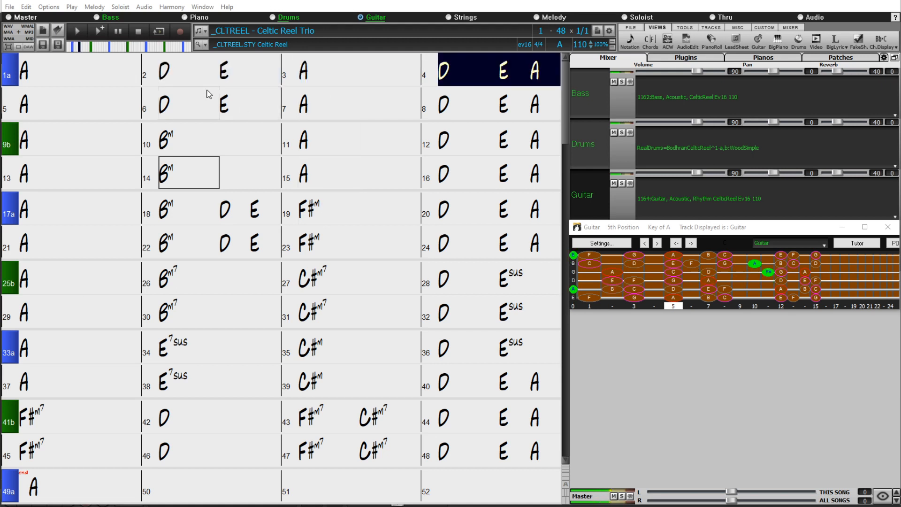
click(68, 103)
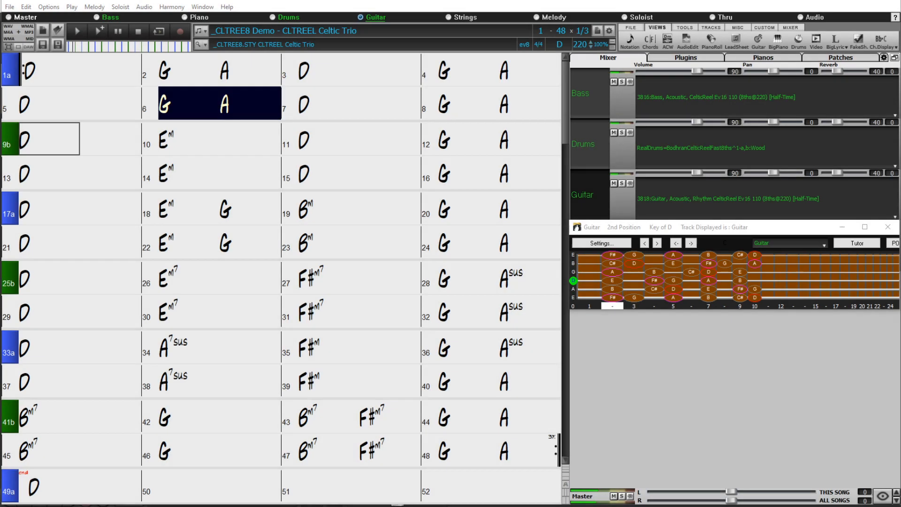
click(498, 103)
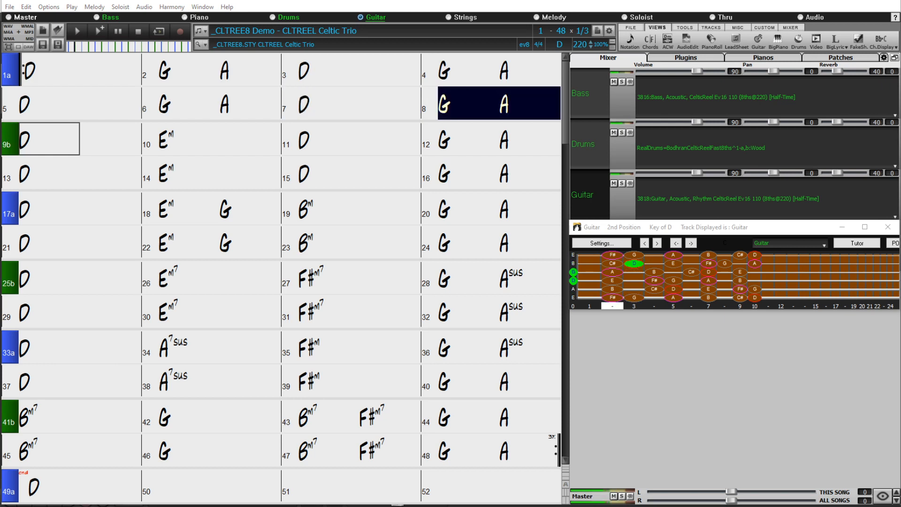
click(218, 139)
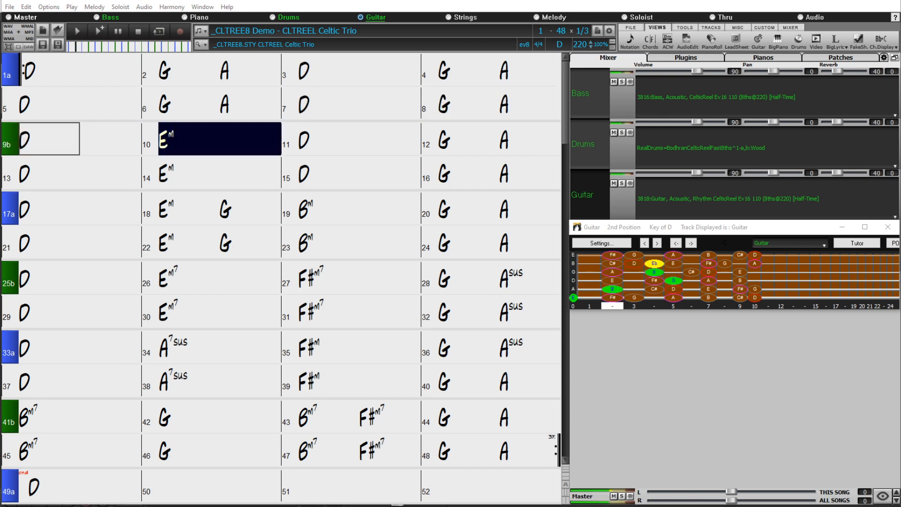
click(357, 139)
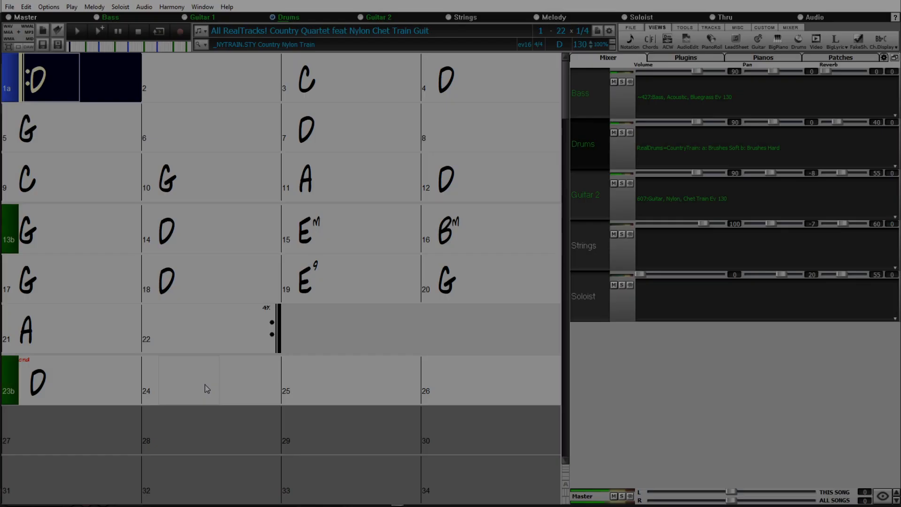
Load the All RealTracks Soprano Sax Samba Solo song and show its sax notation
click(219, 78)
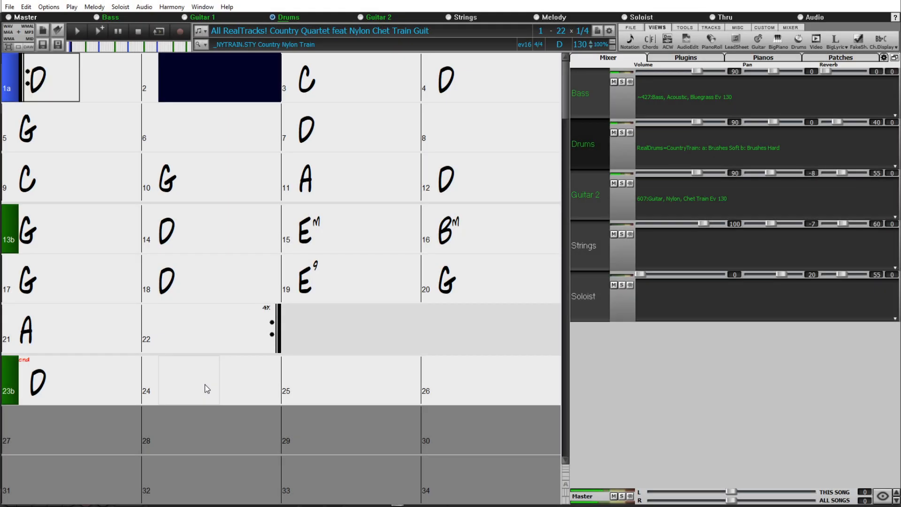
click(350, 78)
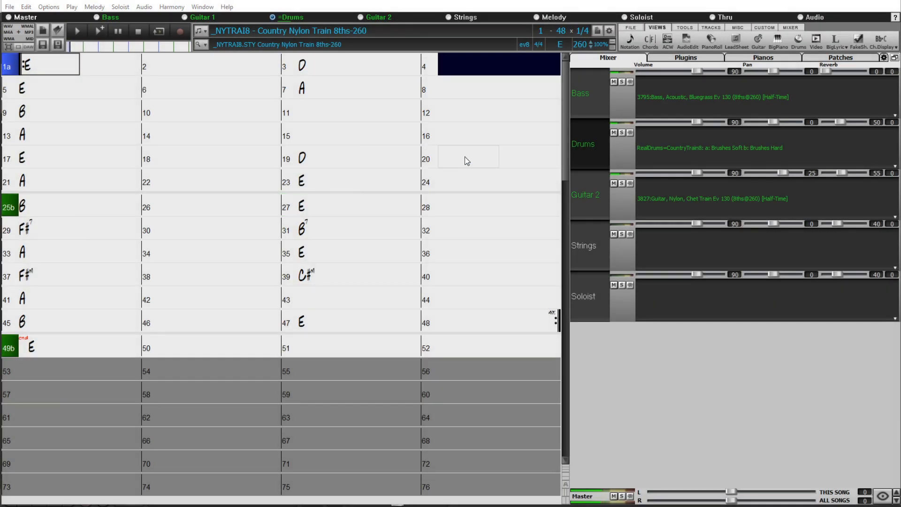
click(201, 88)
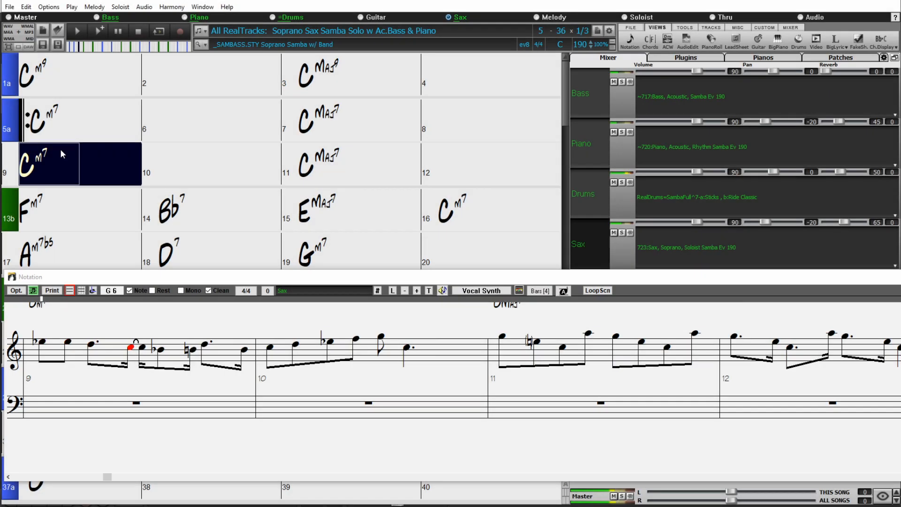
click(360, 163)
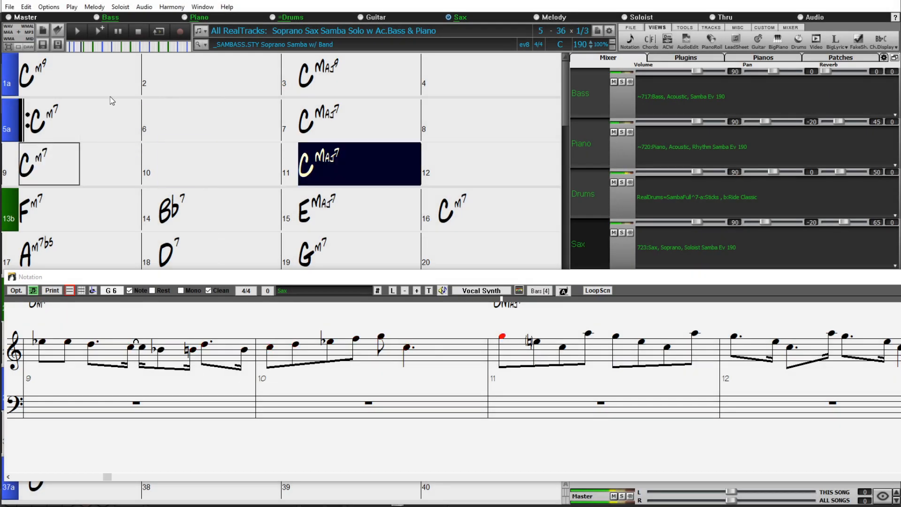
click(499, 163)
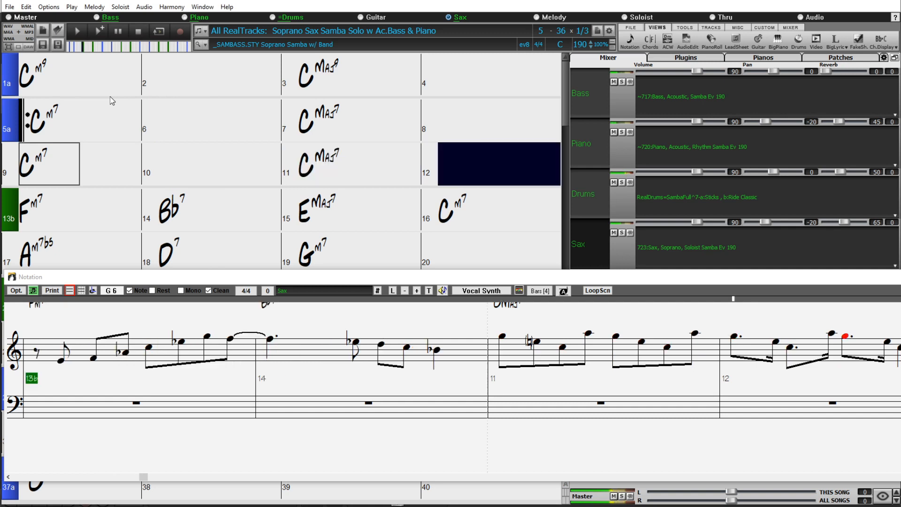
click(218, 209)
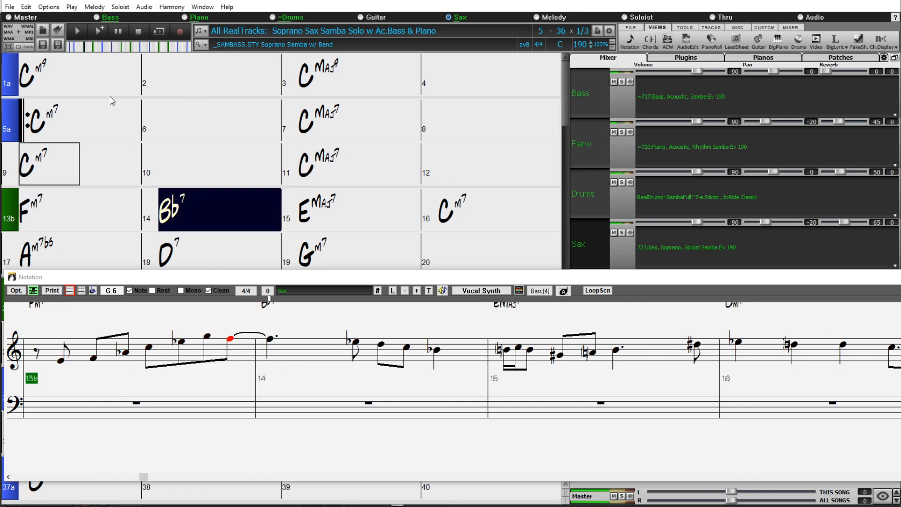
click(357, 210)
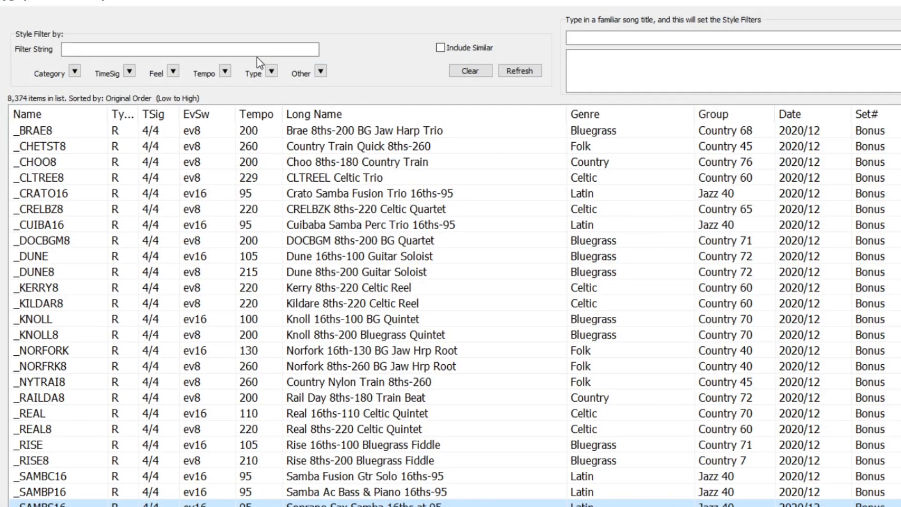
Filter the StylePicker to PG Music\Bonus Styles\2021 Bonus Half-Time Double-Time
click(74, 73)
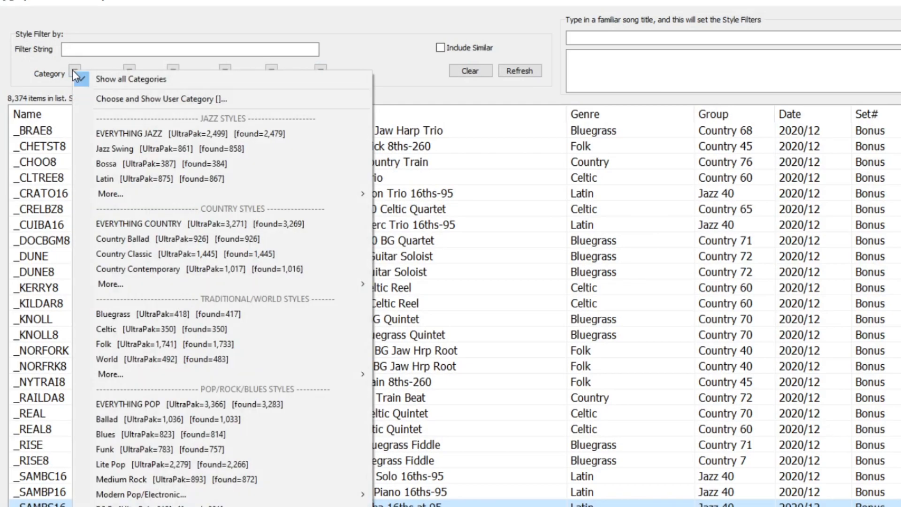
mouse_move(158, 98)
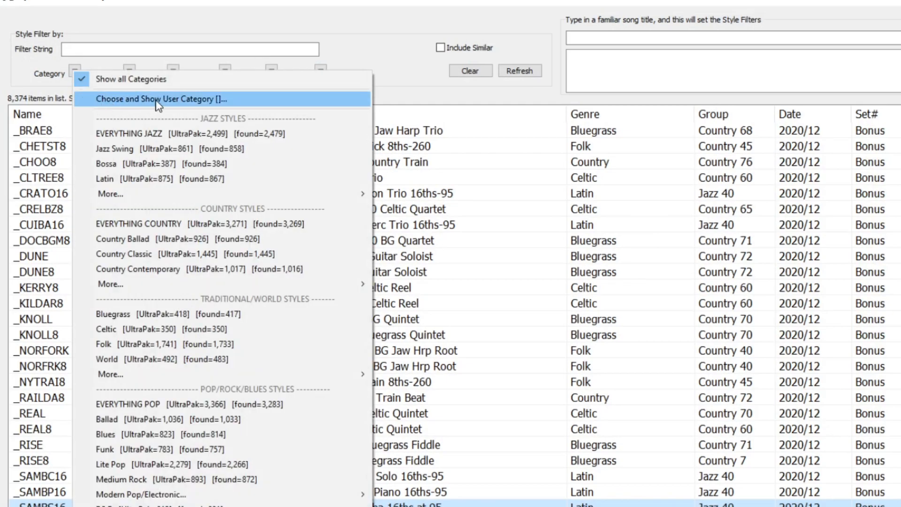
click(155, 98)
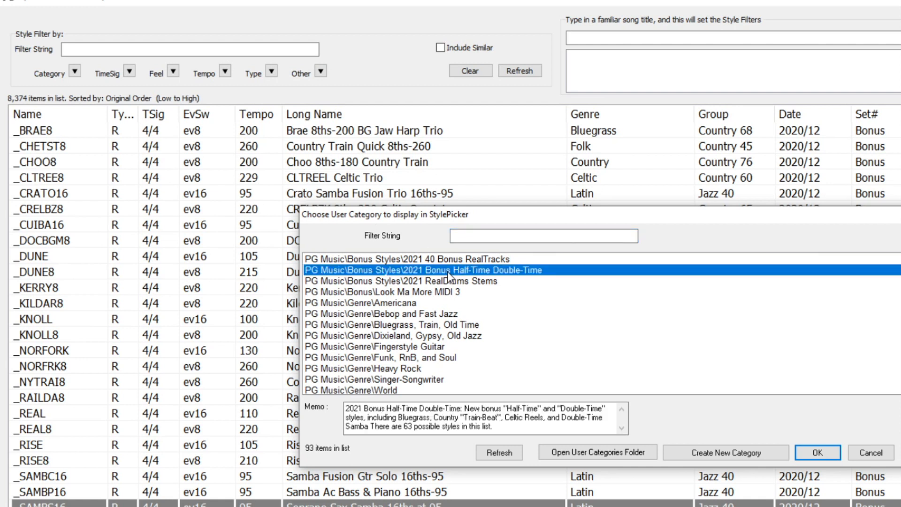
mouse_move(723, 401)
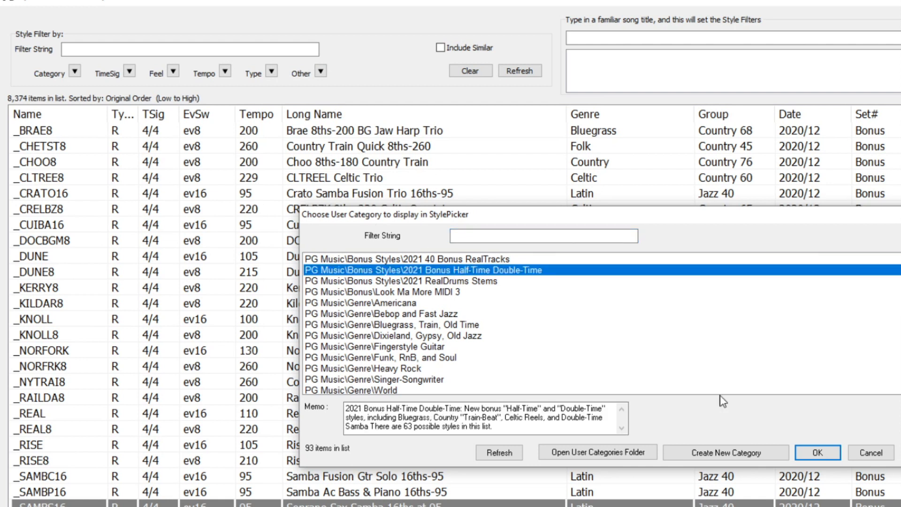
click(817, 452)
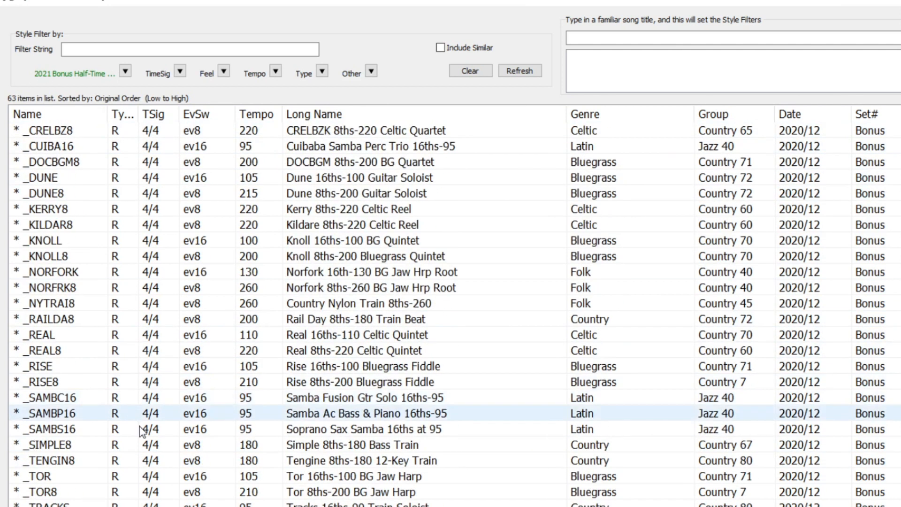
scroll(down, 3)
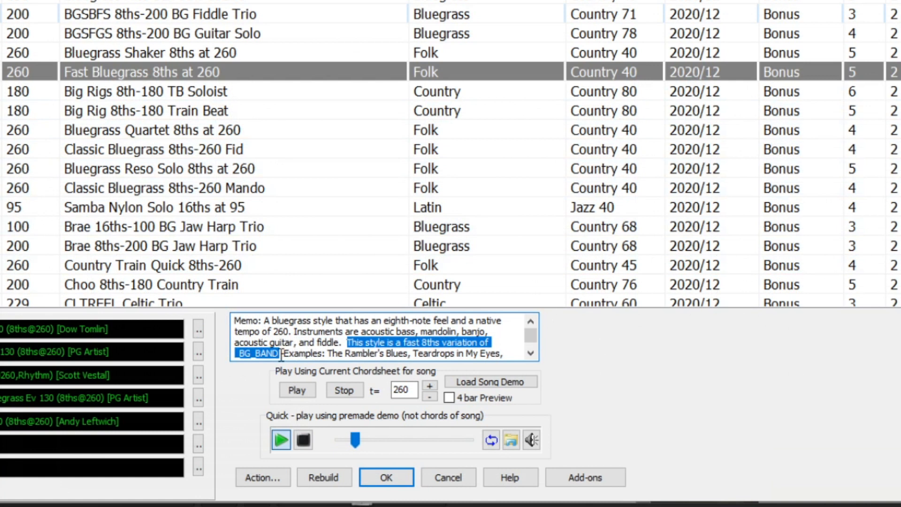
mouse_move(437, 383)
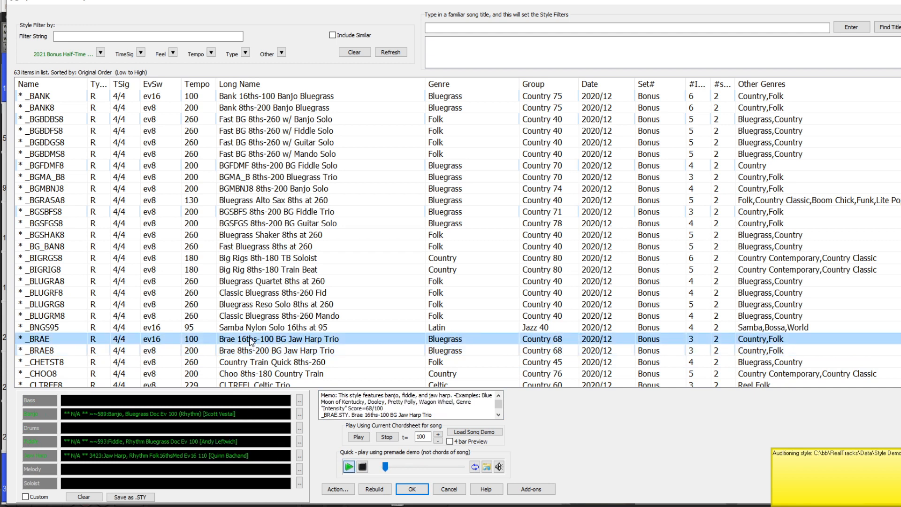
Jump to the _SAMBACS double-time samba fusion style by typing samba
text(samba)
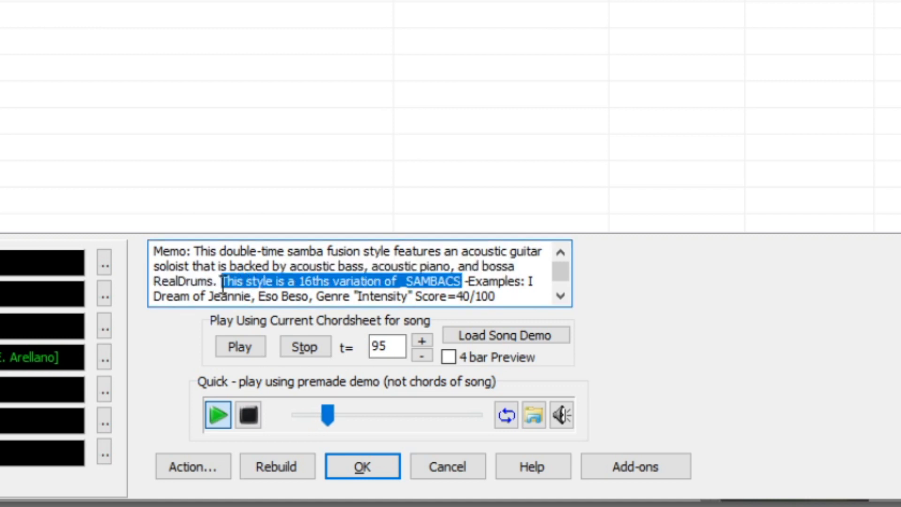
Play the _SAMBACS demo song, then reselect the bluegrass fiddle trio style in the StylePicker
click(362, 467)
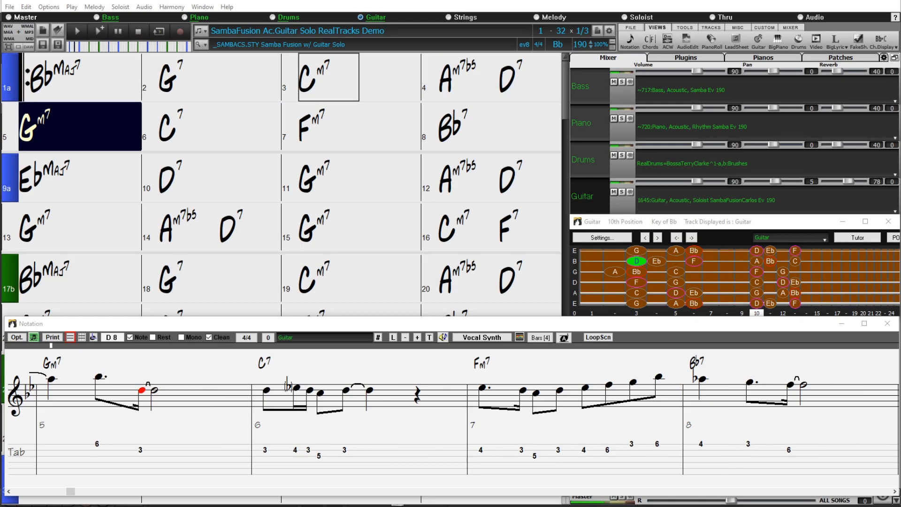
click(356, 126)
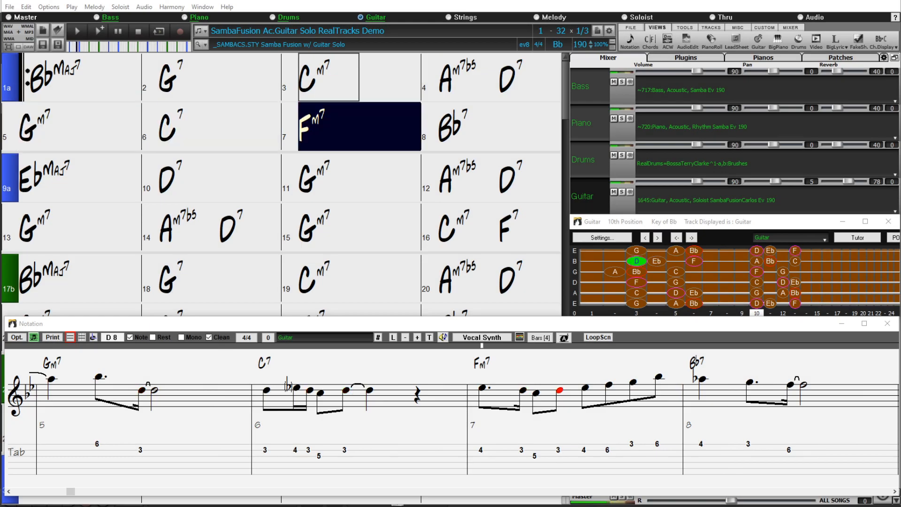
click(499, 125)
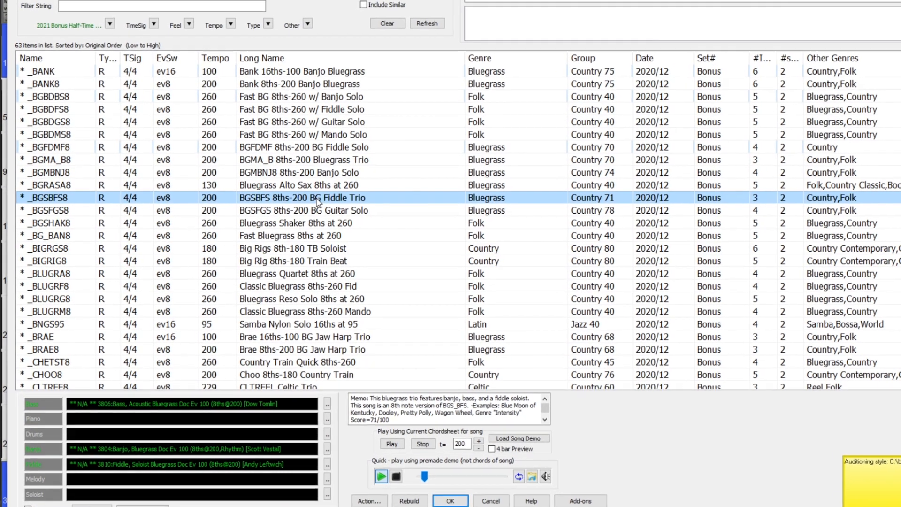
Load the _BGMA_B8 Bluegrass Trio 8ths-200 demo song
click(450, 501)
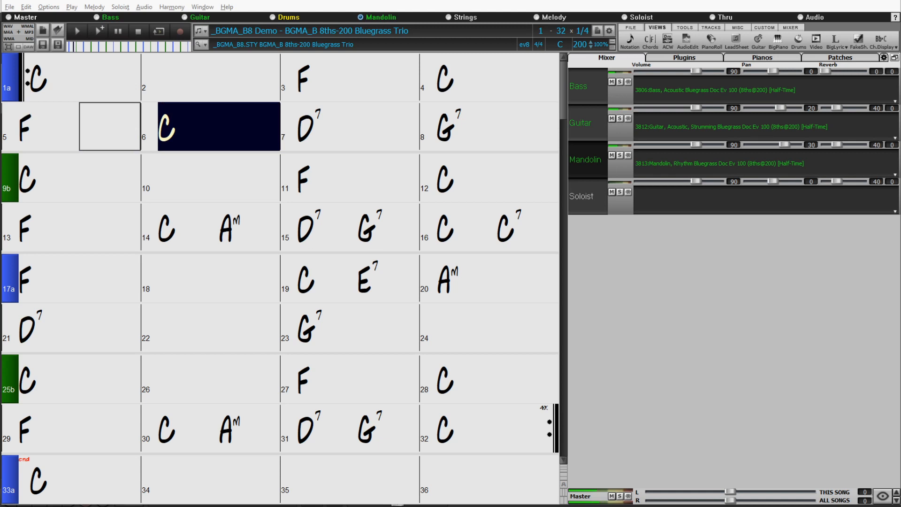
click(357, 126)
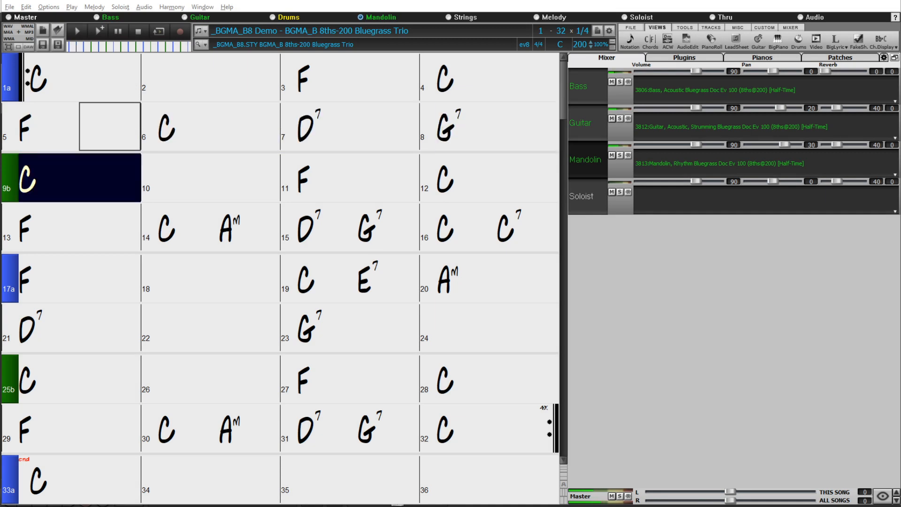
click(357, 177)
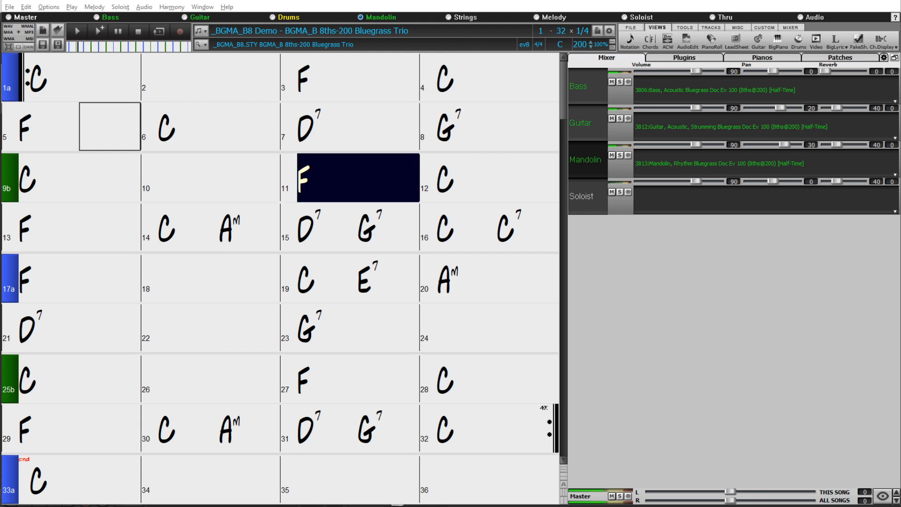
click(495, 177)
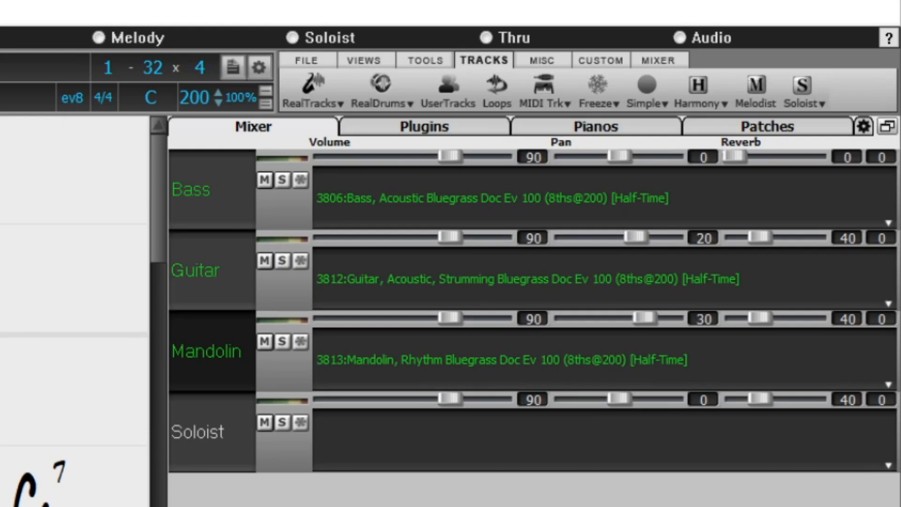
Bring up the RealTracks Picker from the TRACKS tab RealTracks menu
click(312, 92)
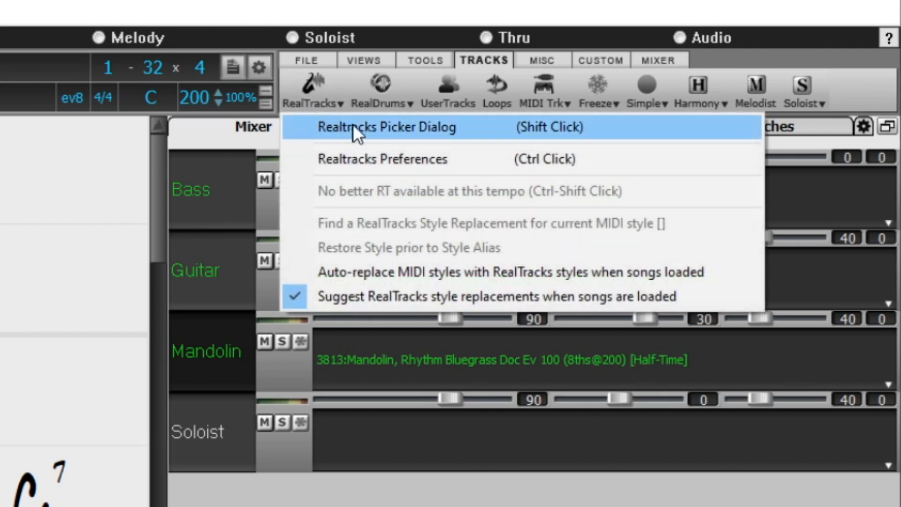
click(389, 127)
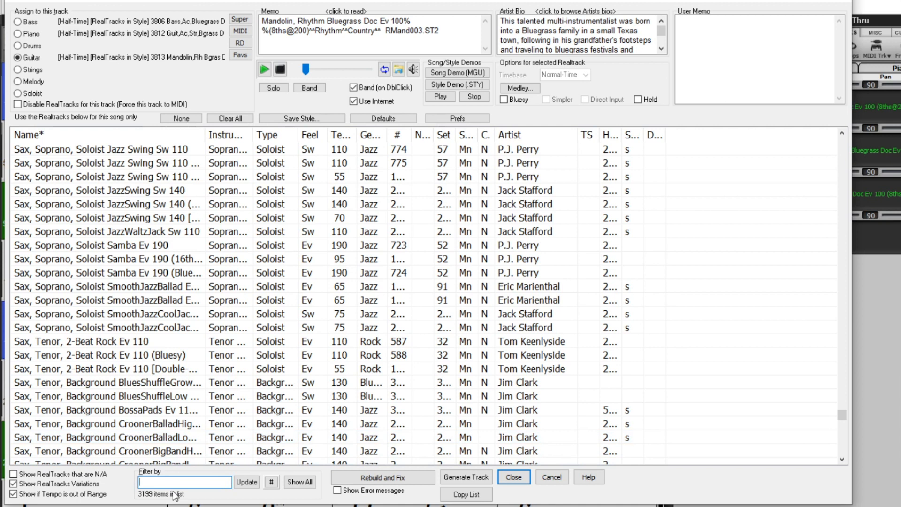
Filter the RealTracks list to bluegrass tracks in the tempo 200 range
text(bluegrass)
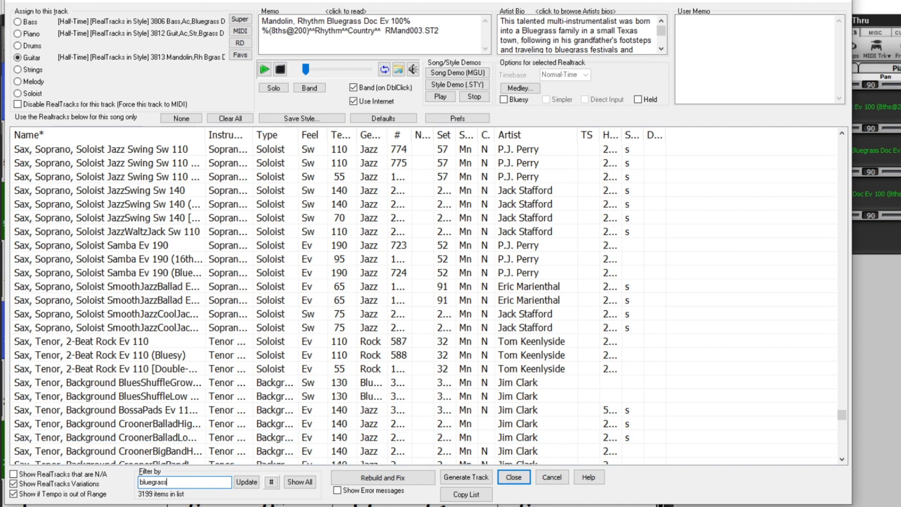
click(270, 482)
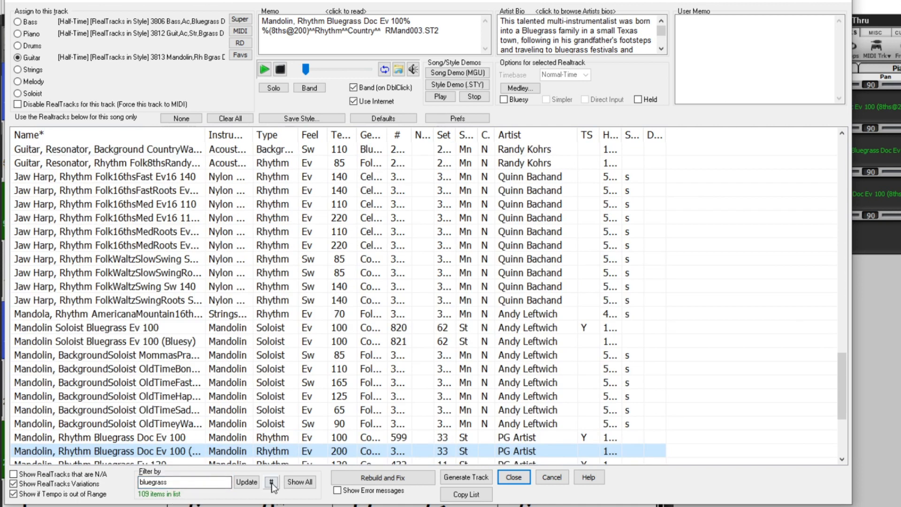
click(270, 482)
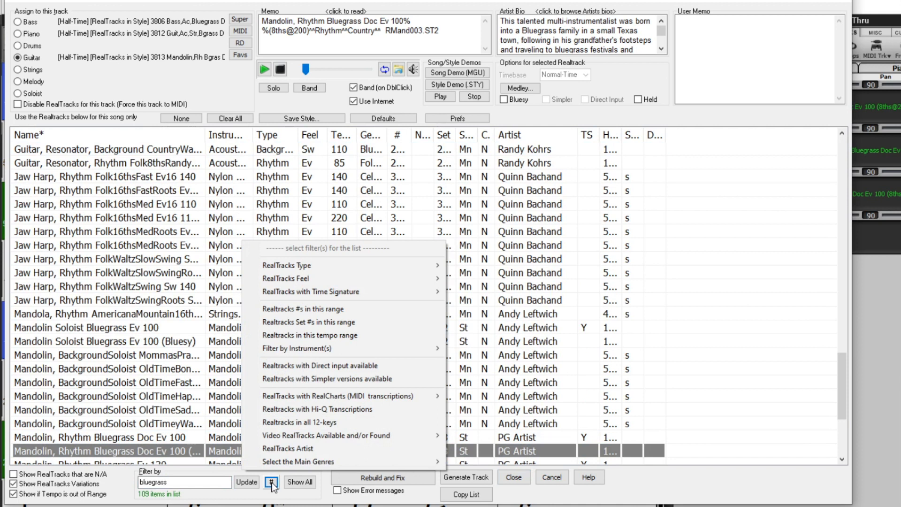
click(310, 335)
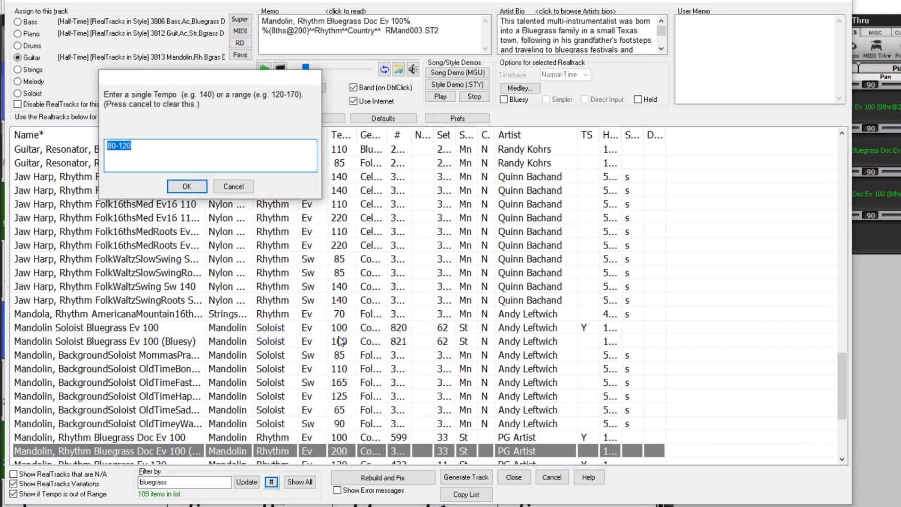
text(20)
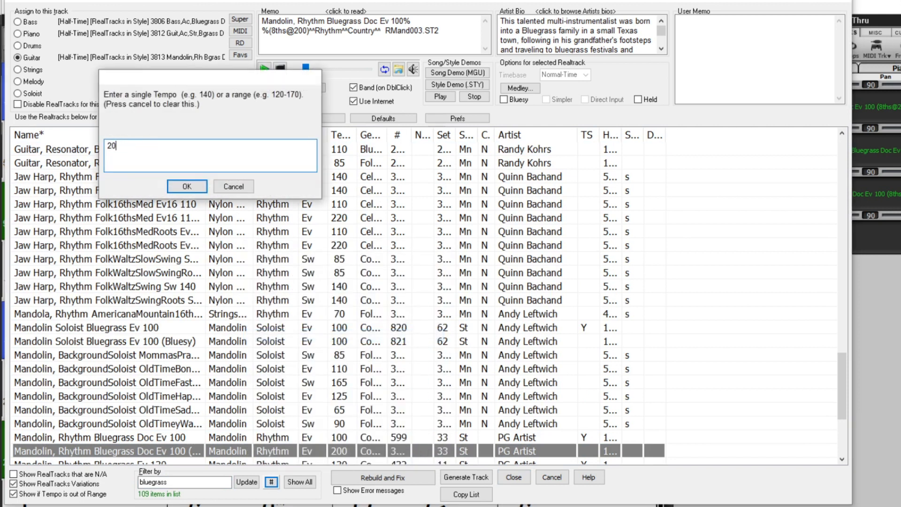
click(186, 186)
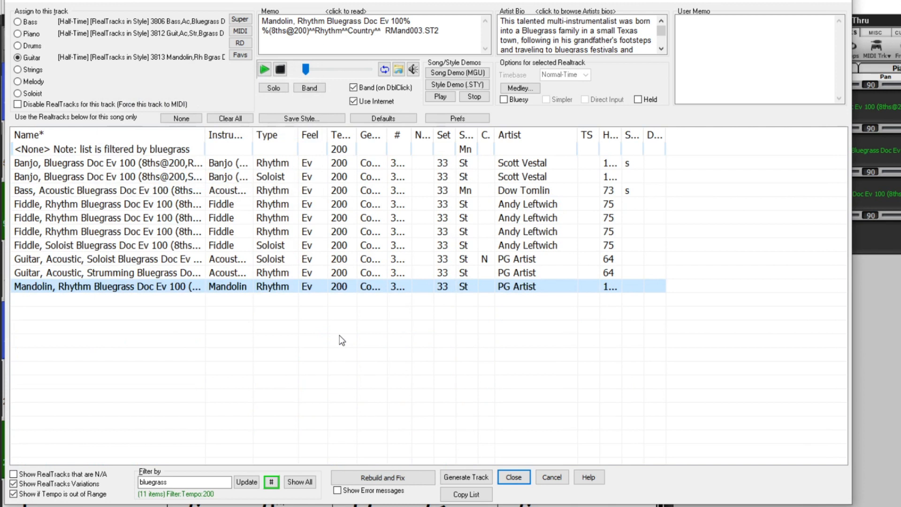
Widen the name column and choose the Fiddle, Soloist Bluegrass Doc Ev 100 half-time track
drag(206, 134, 371, 134)
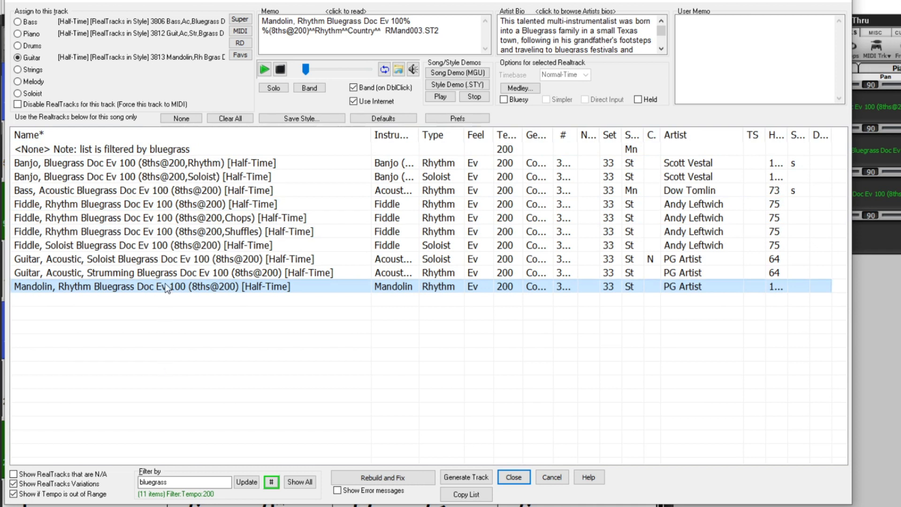
click(138, 177)
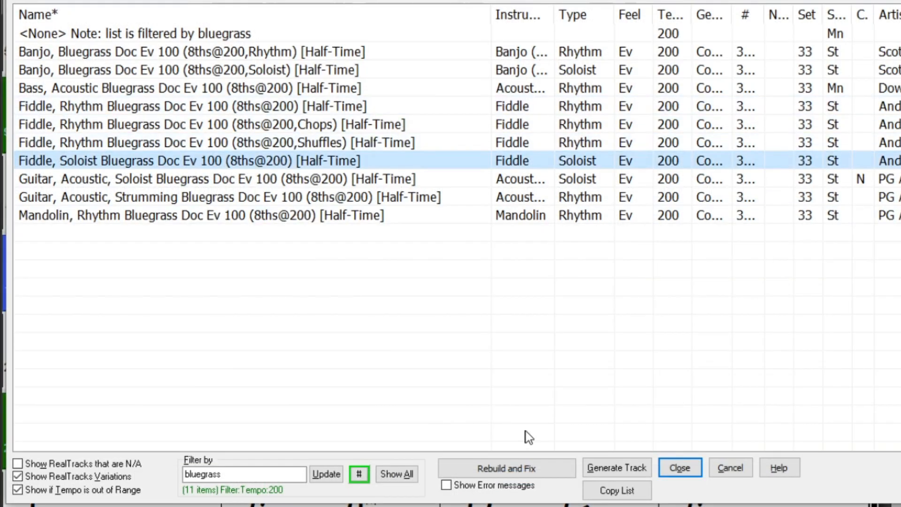
Close the RealTracks Picker keeping the half-time Fiddle soloist and play the song
click(679, 467)
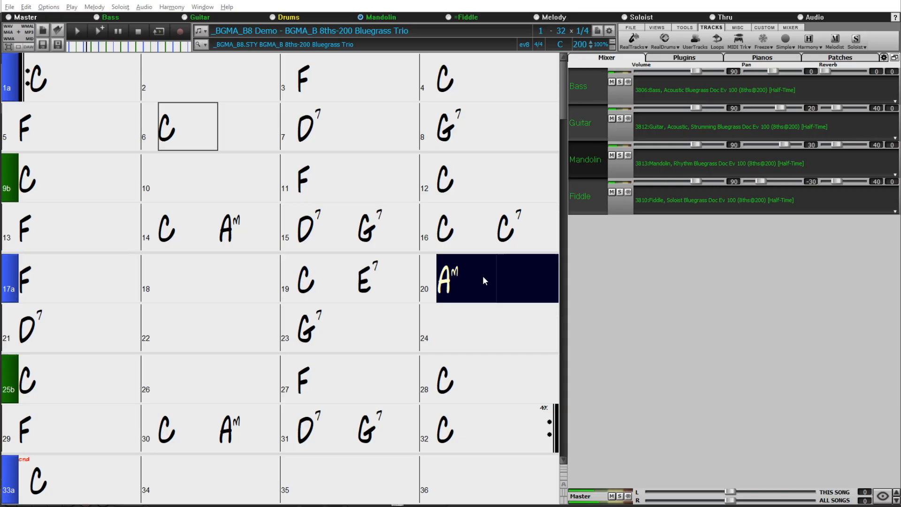
click(78, 328)
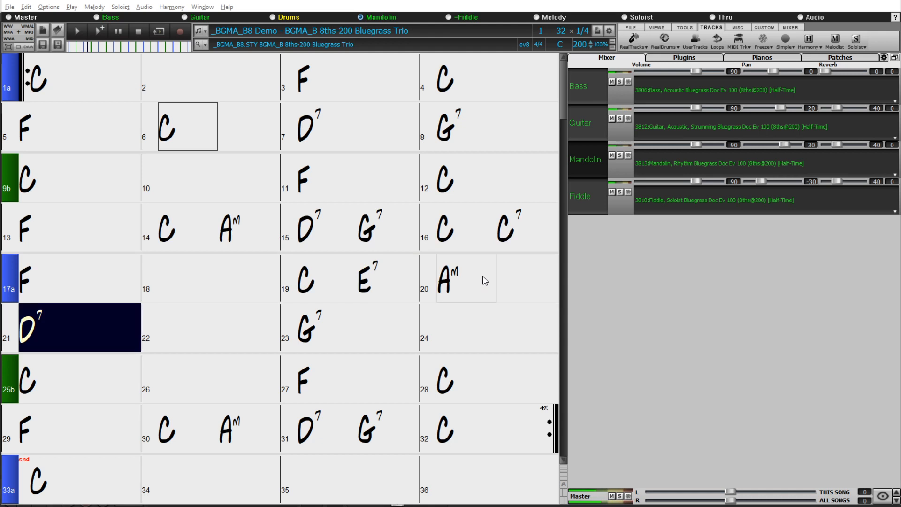
click(357, 328)
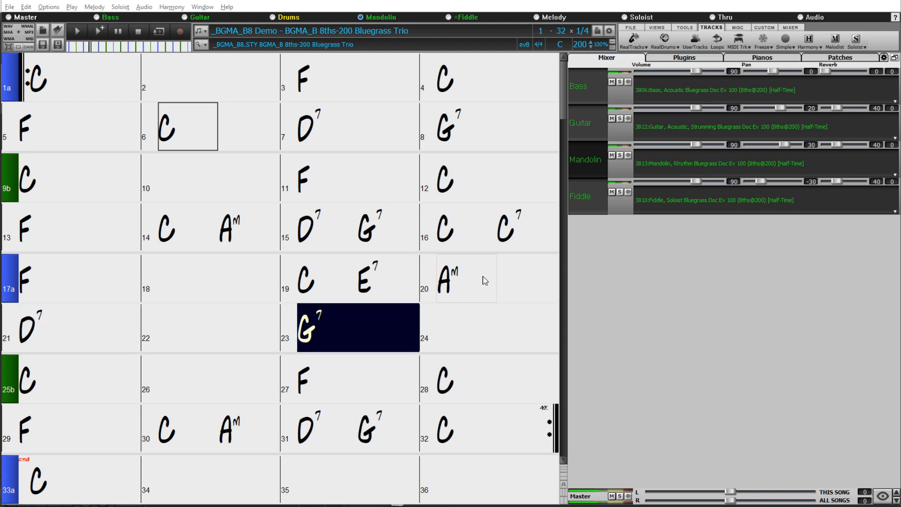
click(69, 378)
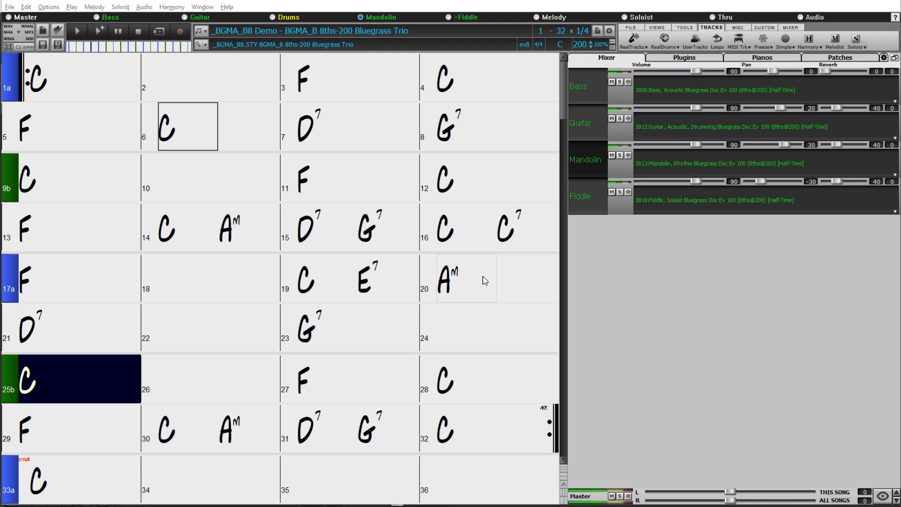
click(219, 379)
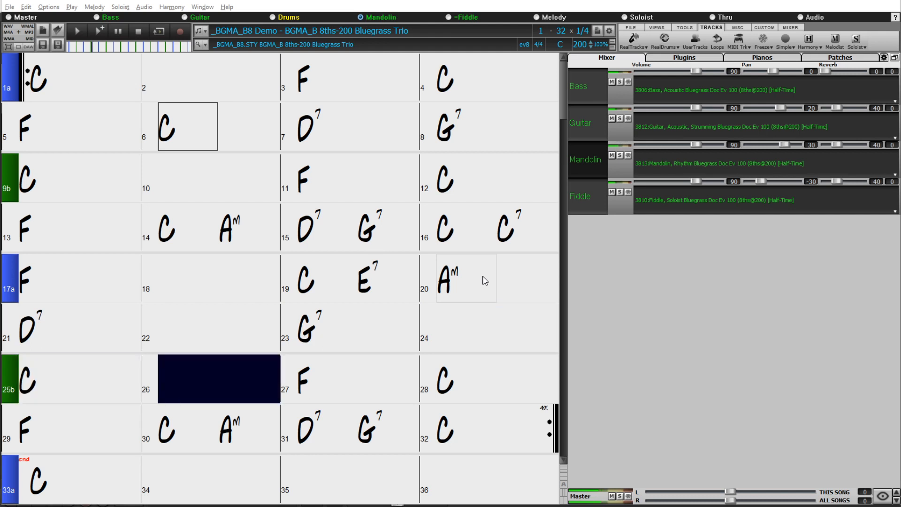